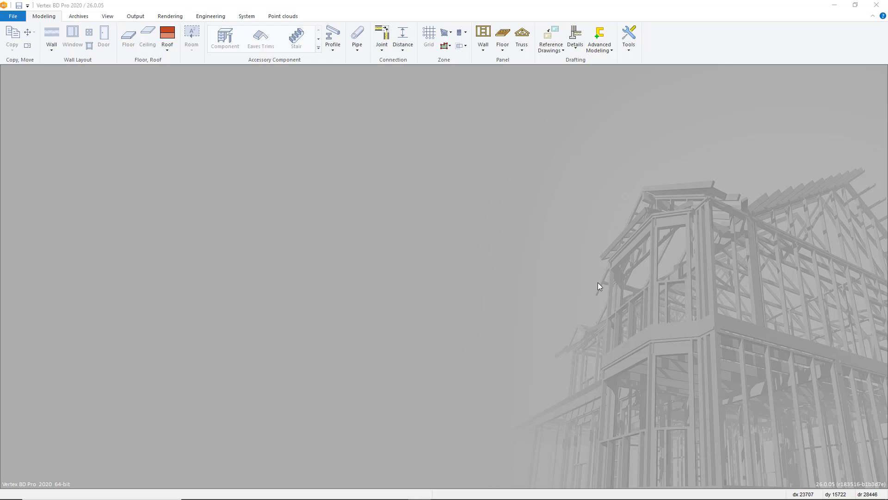
mouse_move(590, 312)
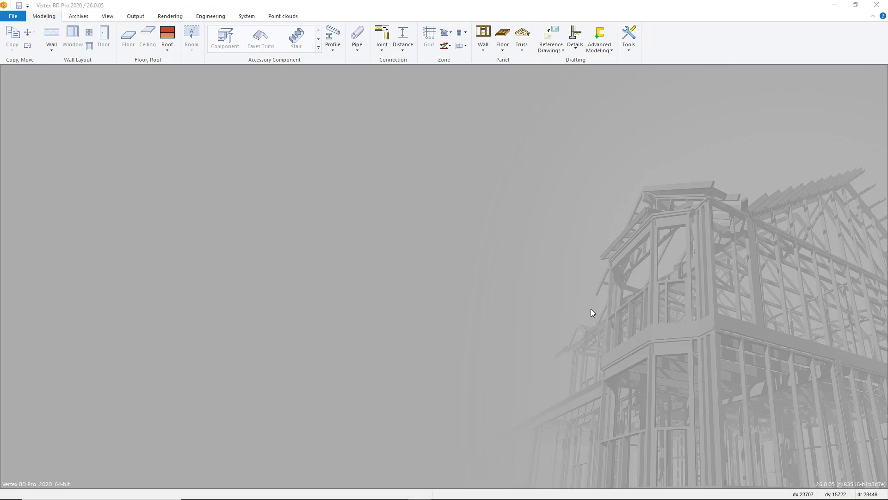
mouse_move(590, 309)
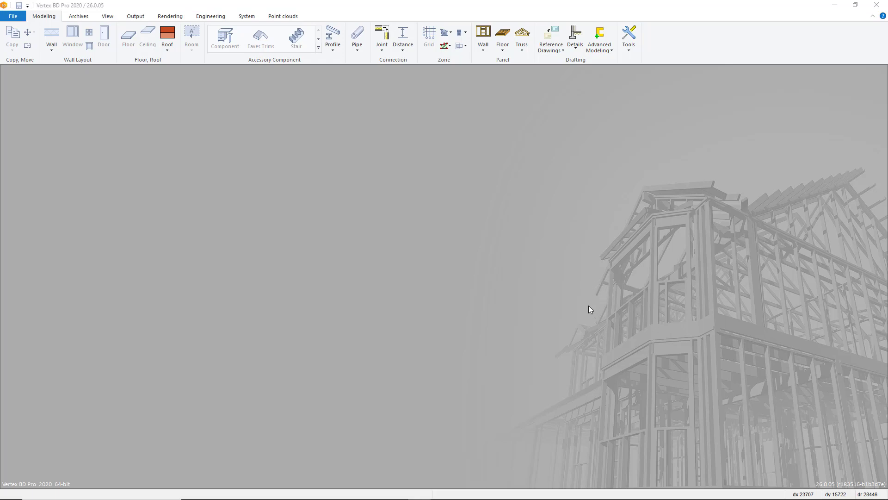
mouse_move(553, 317)
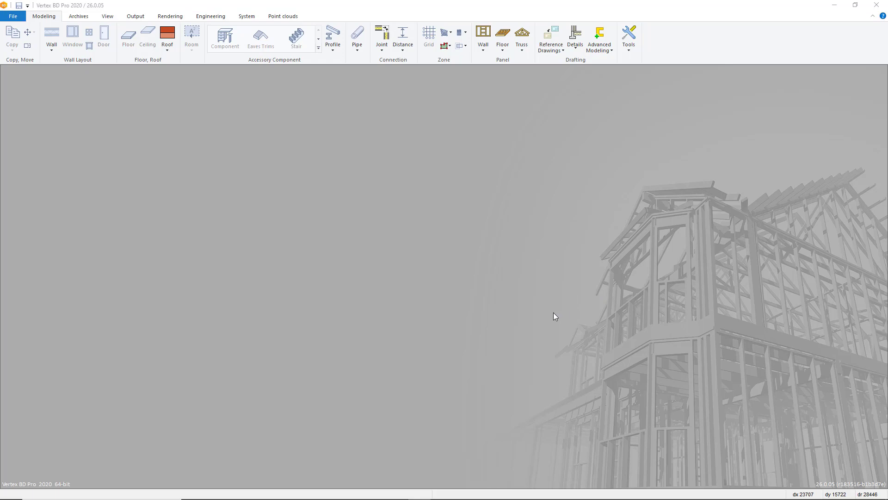
mouse_move(546, 315)
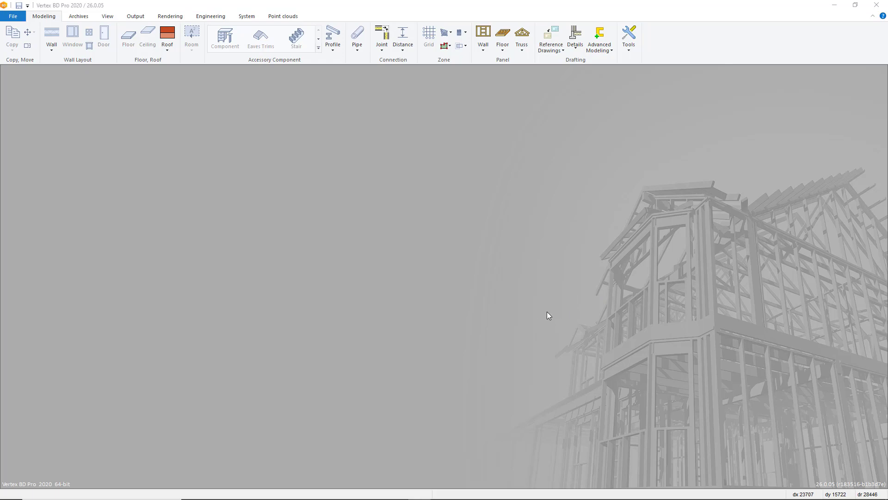
mouse_move(64, 87)
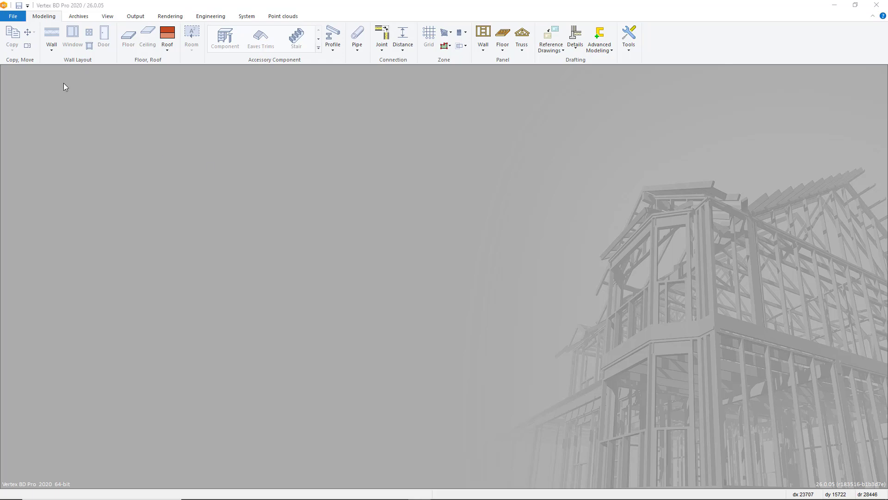
- Start a new project on TEMPL-PARAMETRIC with Update Layer Scheme on and id IFCTESTING
left_click(14, 15)
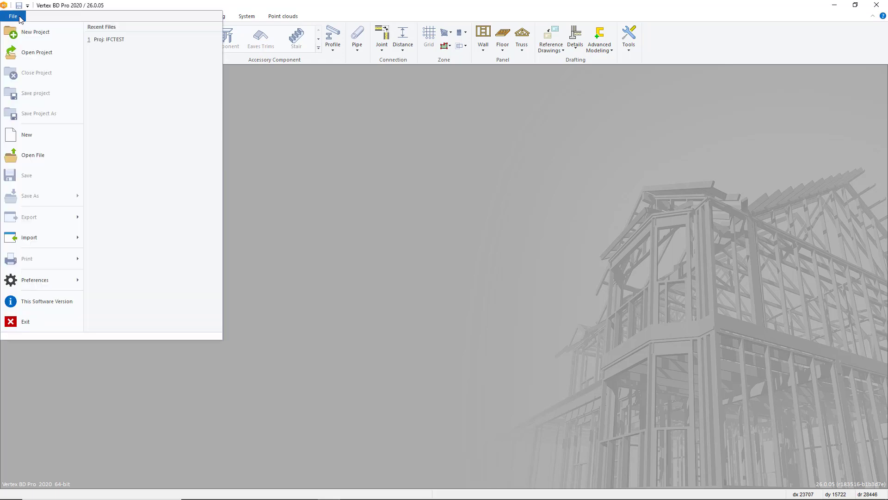
left_click(28, 31)
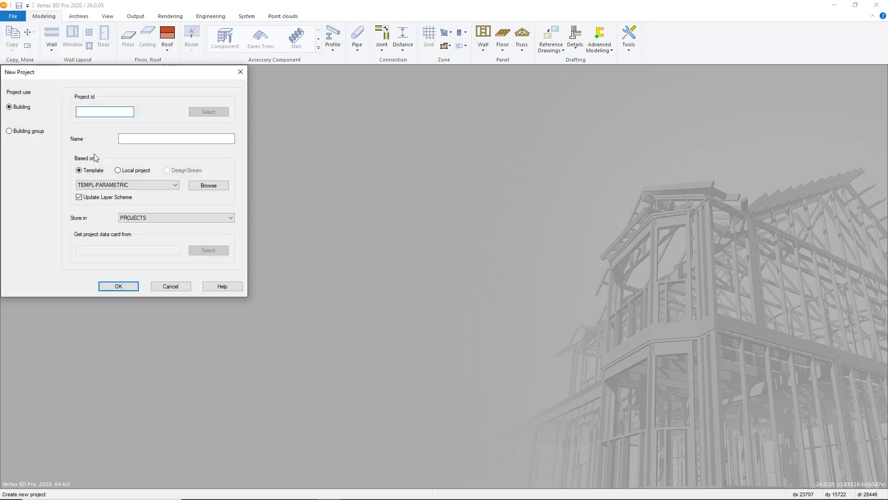
left_click(128, 185)
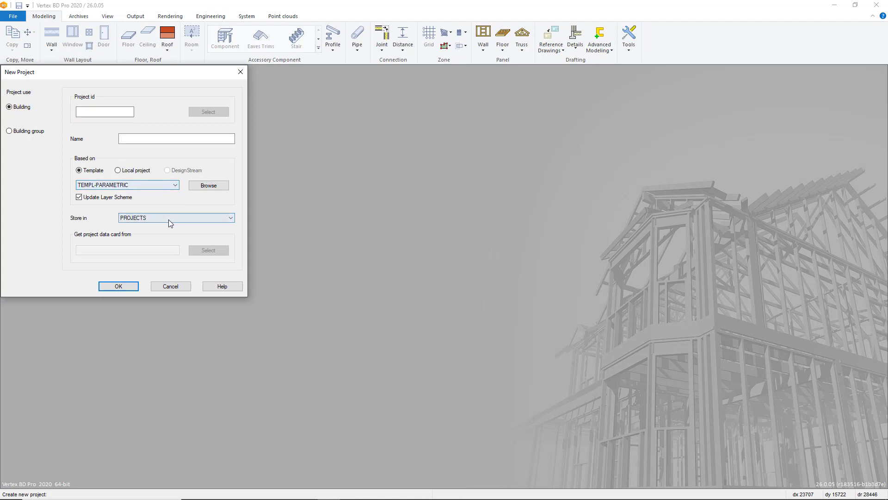
left_click(78, 197)
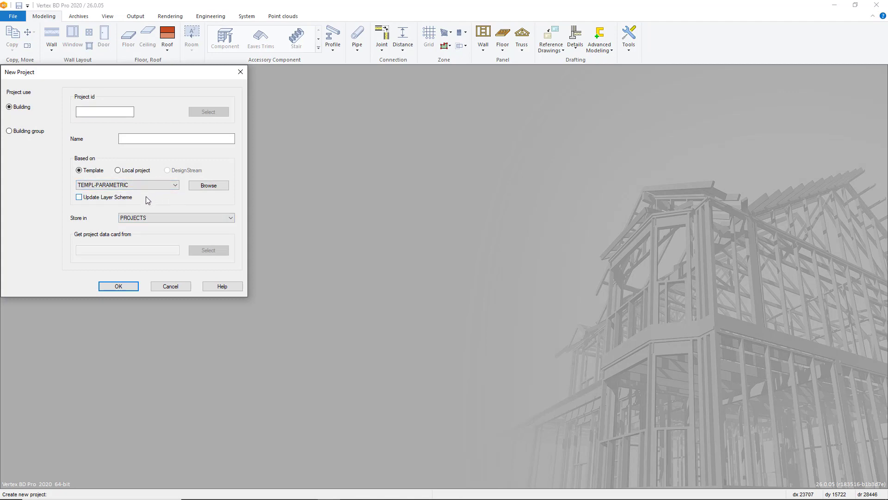
left_click(78, 197)
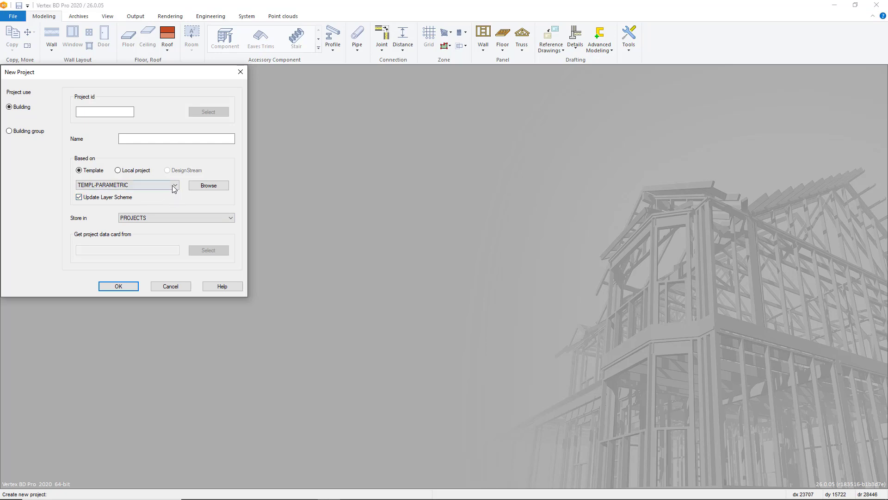
left_click(174, 185)
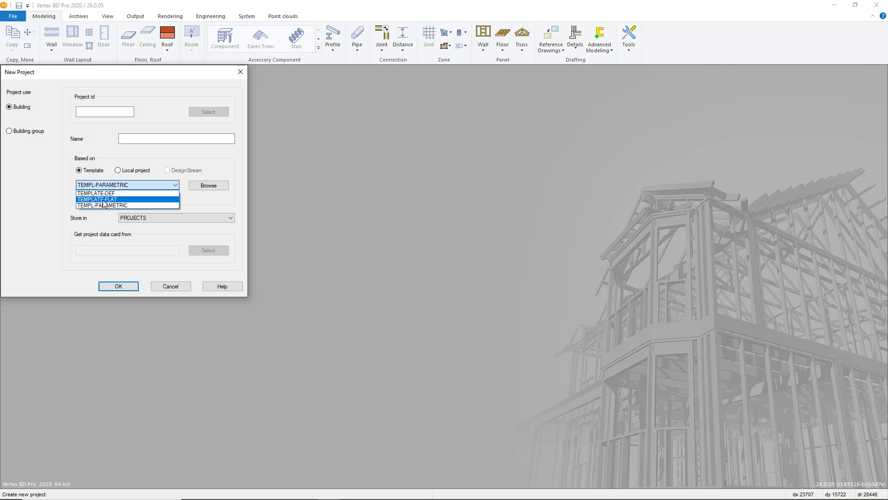
left_click(103, 206)
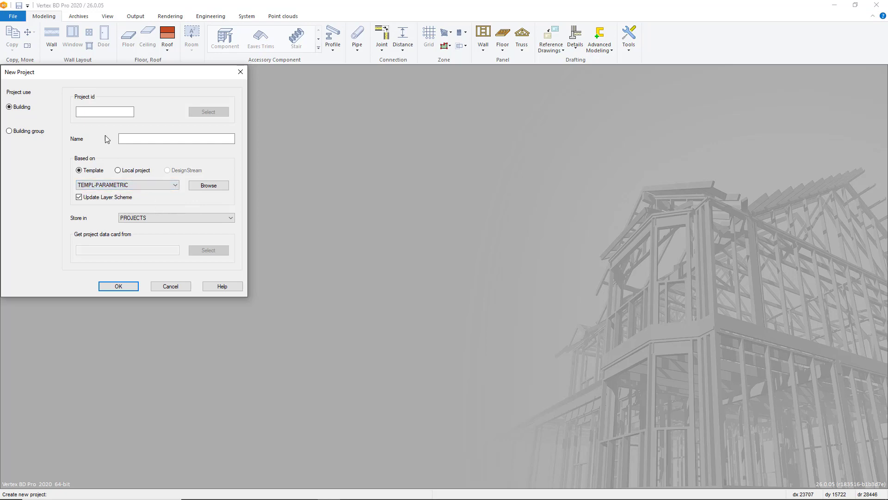
left_click(105, 111)
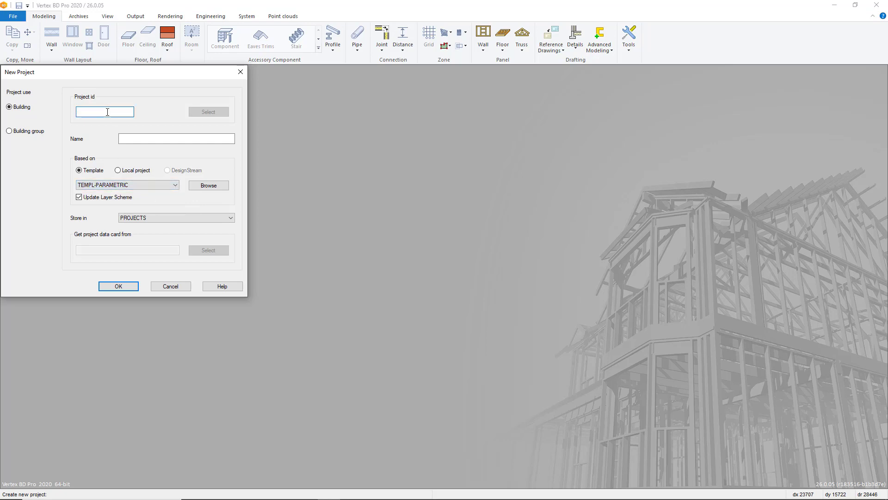
type("IFCT")
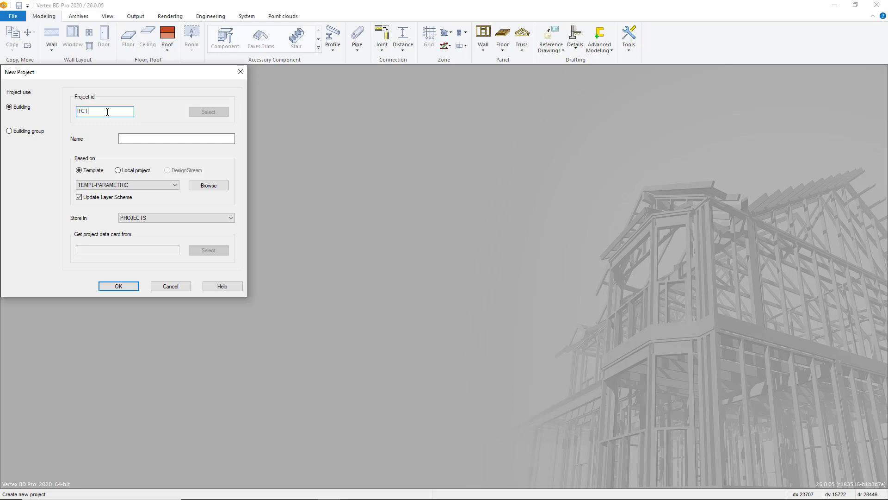
type("ESTING")
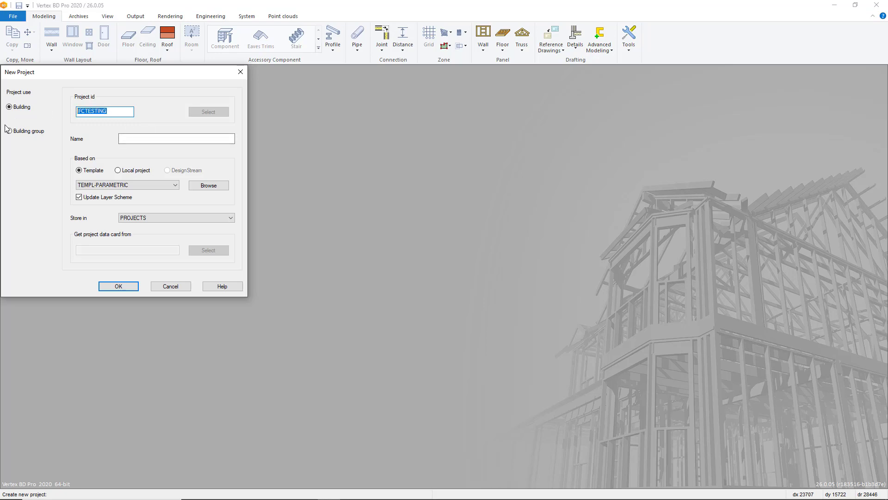
- Confirm New Project and Project Data to open IFCTESTING's empty ground floor wall layout
left_click(118, 285)
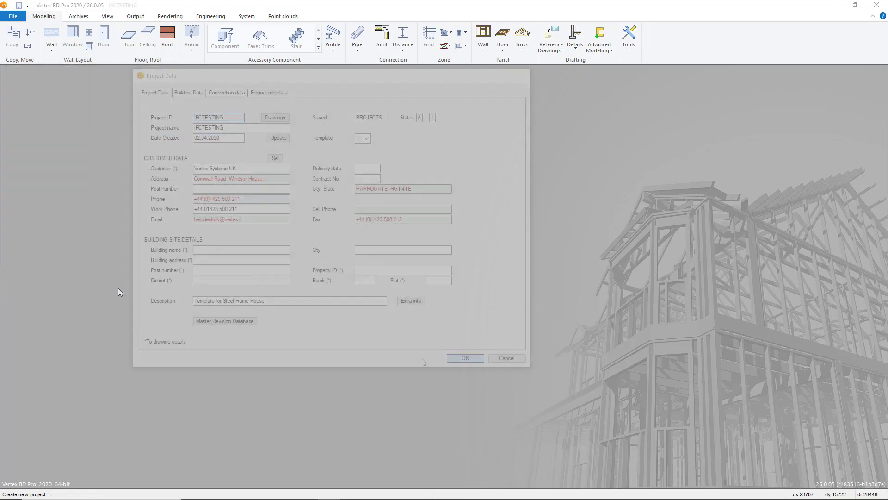
left_click(464, 357)
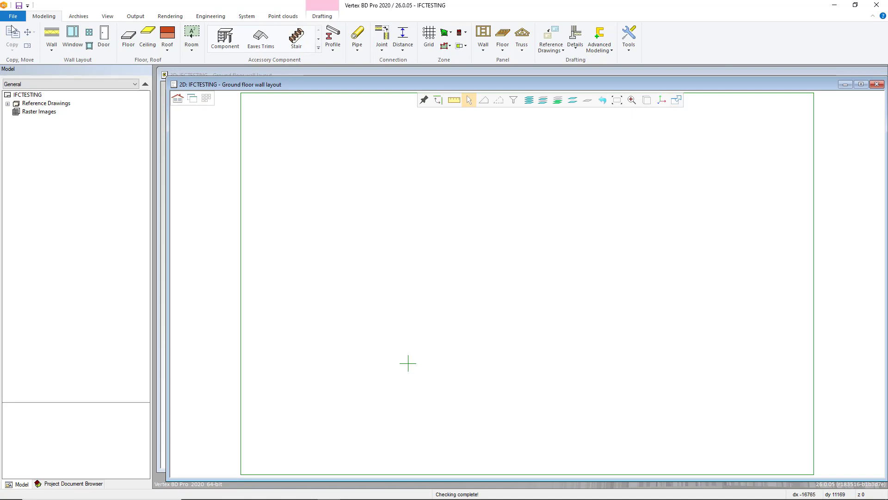
- Launch the IFC import file browser on the IFCTESTING project folder
left_click(12, 15)
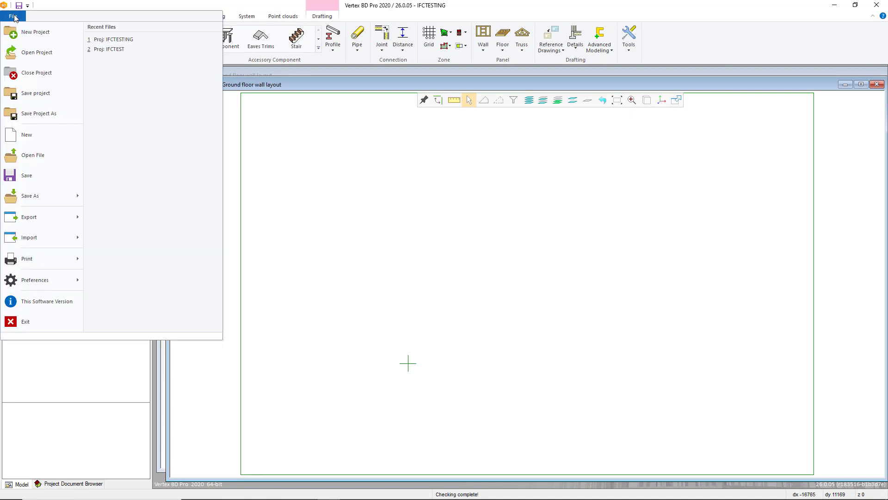
mouse_move(29, 217)
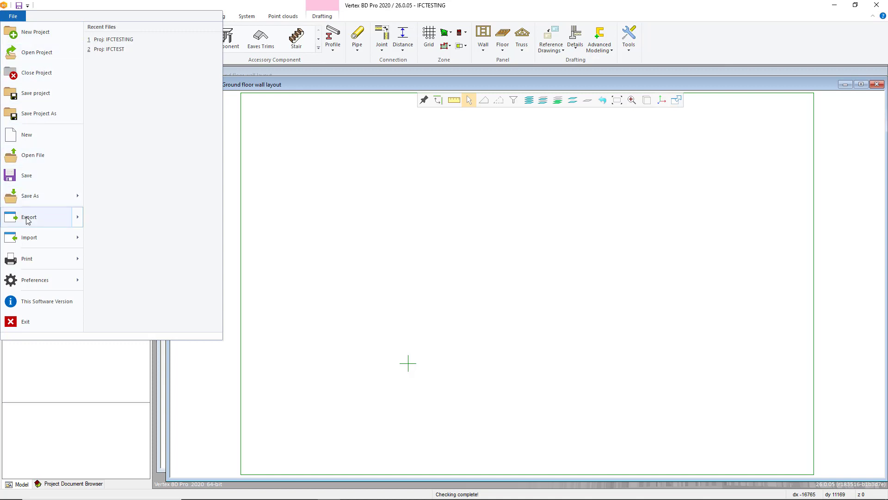
left_click(29, 237)
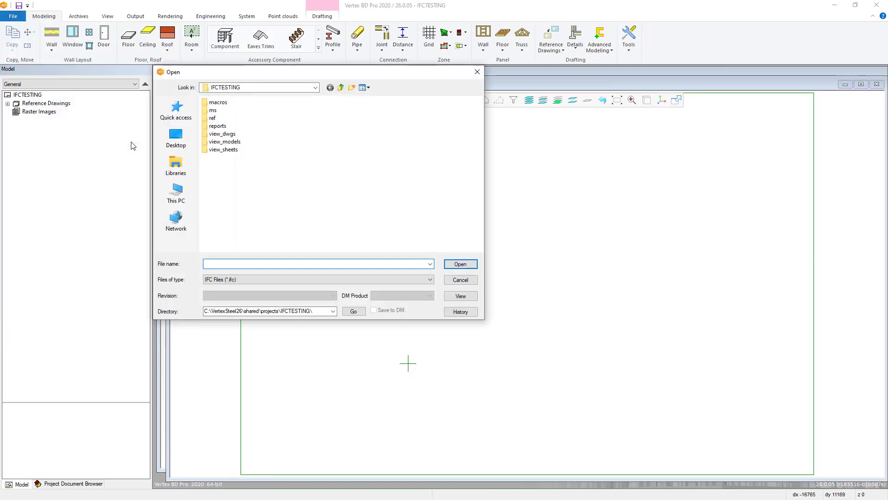
mouse_move(290, 211)
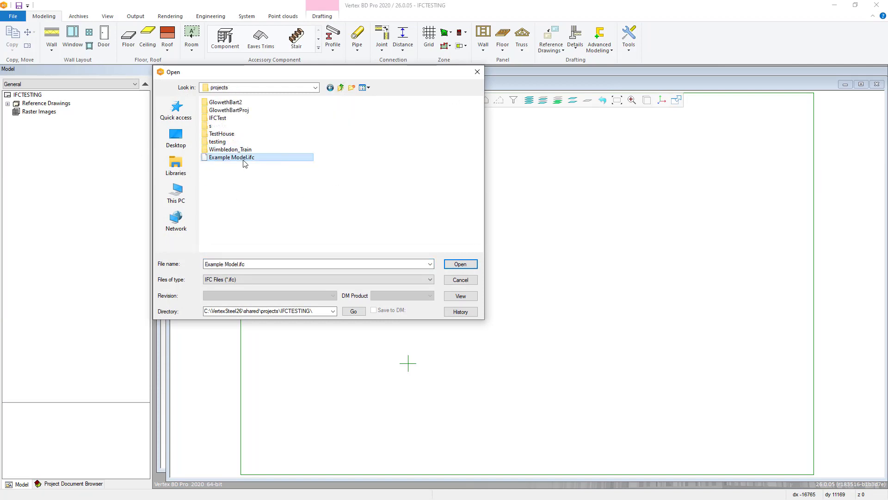
- Open Example Model.ifc and import all three storeys and every object type
left_click(461, 264)
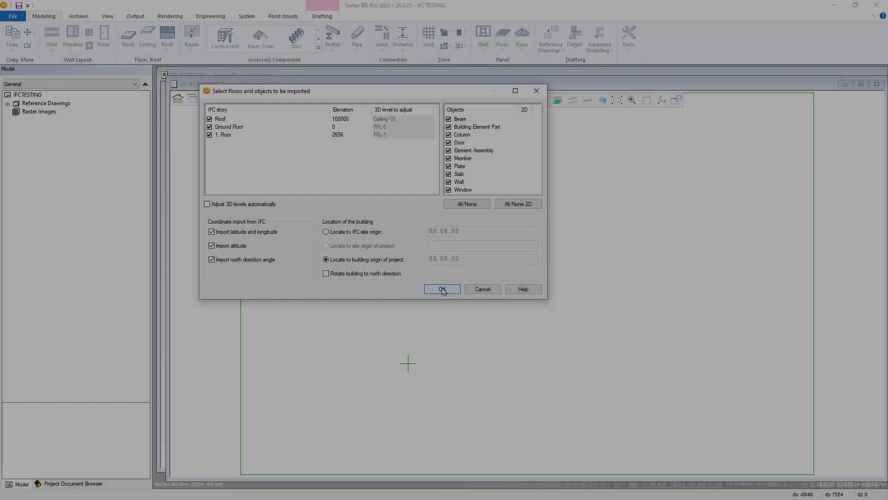
left_click(442, 289)
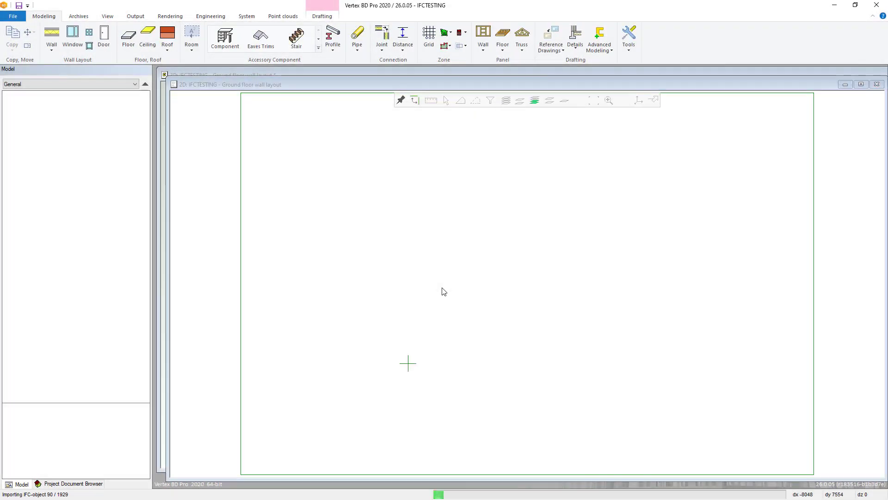